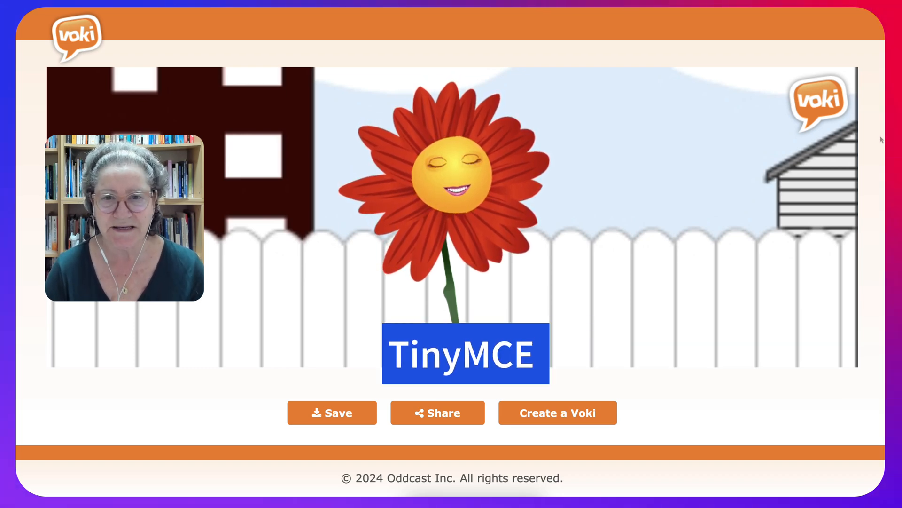
- Open the flower character's share page and display its Embed Code panel
{"action": "left_click", "coordinate": [438, 412]}
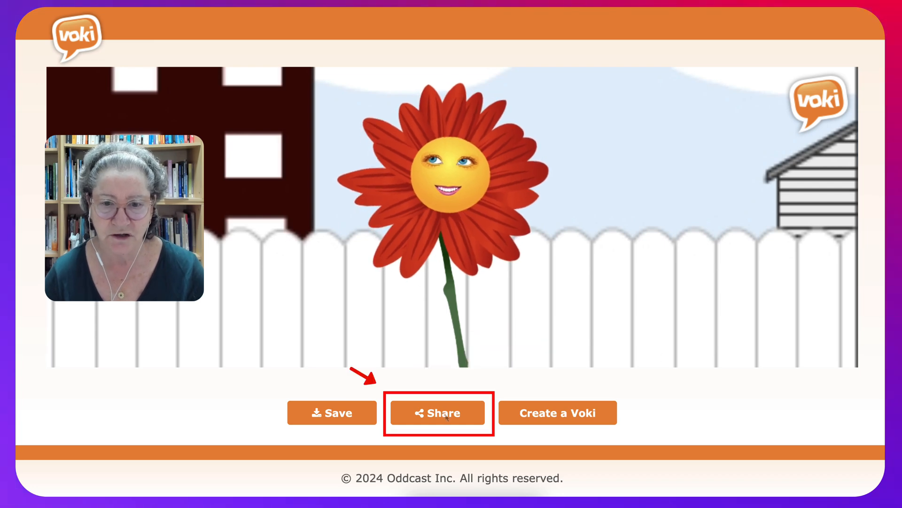
{"action": "left_click", "coordinate": [438, 413]}
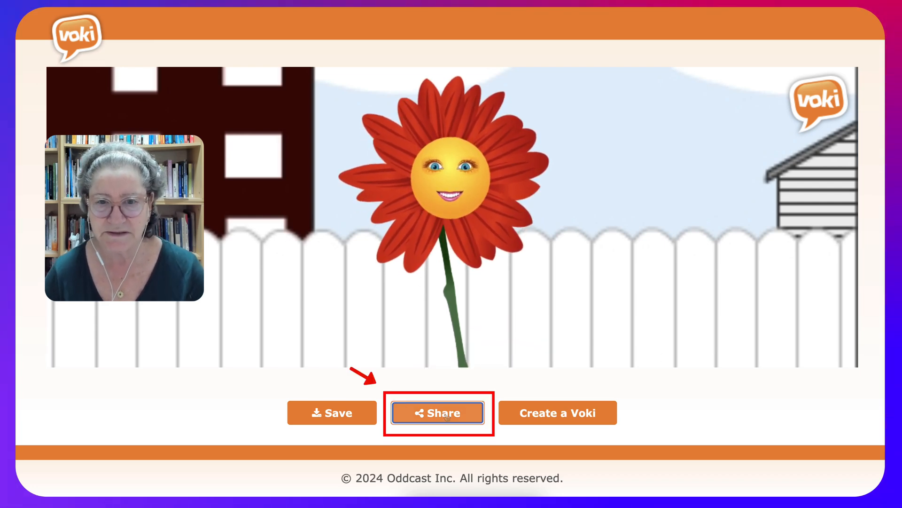
{"action": "left_click", "coordinate": [439, 413]}
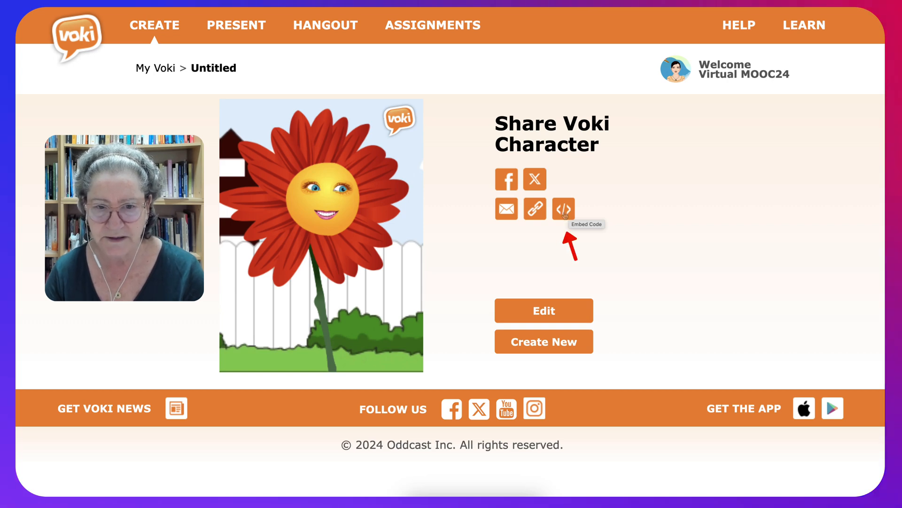
{"action": "left_click", "coordinate": [564, 209]}
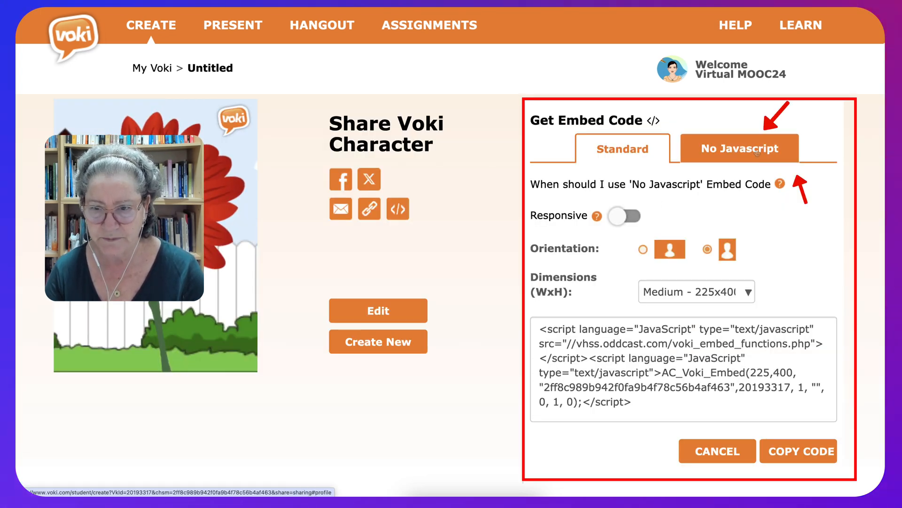
- Copy the no-JavaScript iframe code for the portrait 225x400 flower character
{"action": "left_click", "coordinate": [740, 148]}
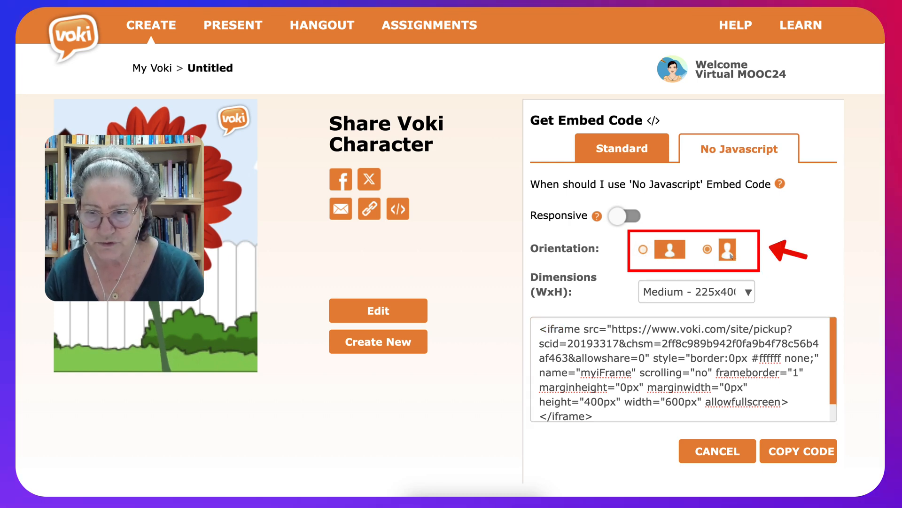
{"action": "left_click", "coordinate": [642, 249]}
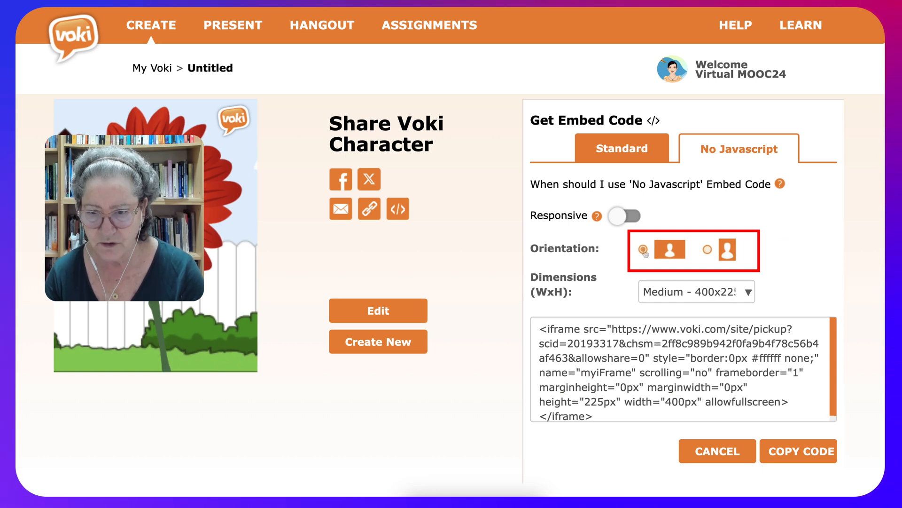
{"action": "left_click", "coordinate": [707, 250]}
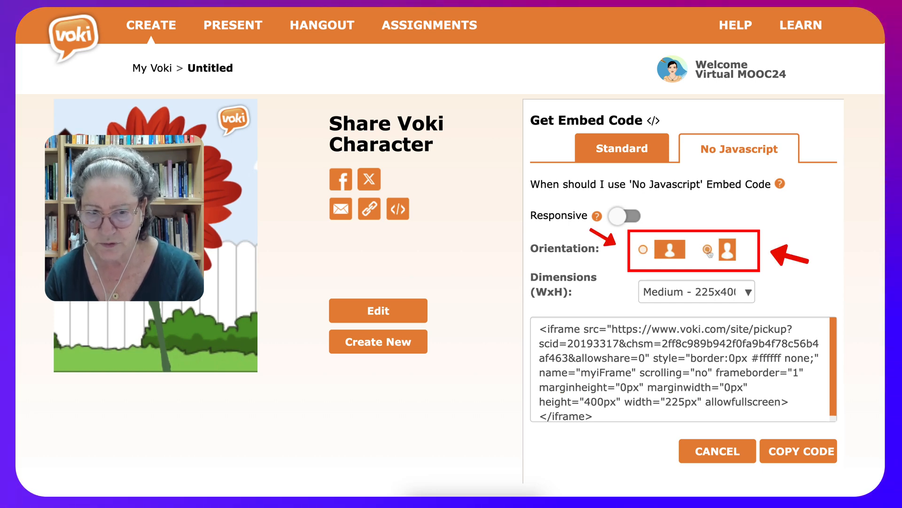
{"action": "left_click", "coordinate": [706, 249]}
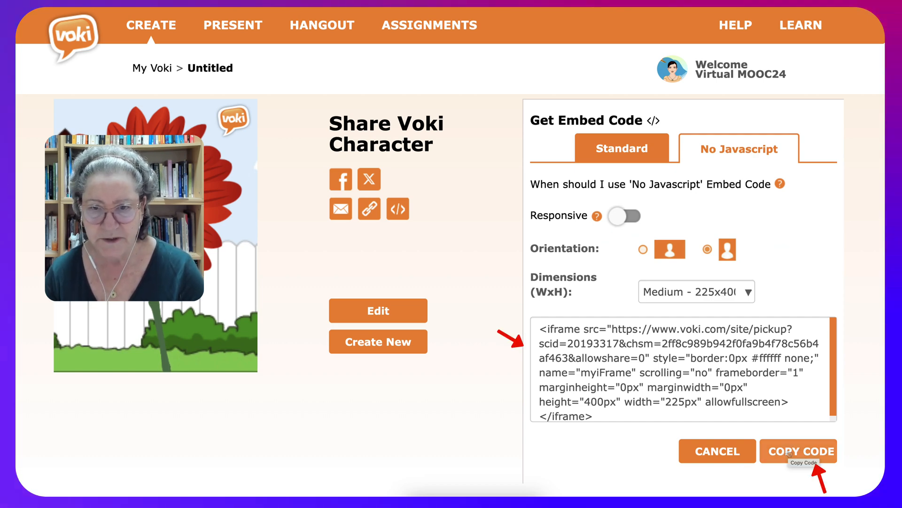
{"action": "left_click", "coordinate": [799, 451]}
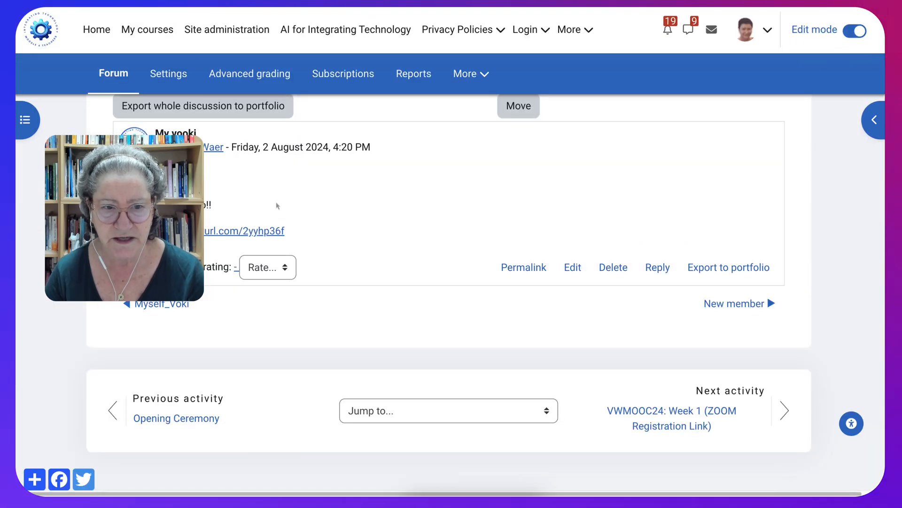
{"action": "mouse_move", "coordinate": [659, 273]}
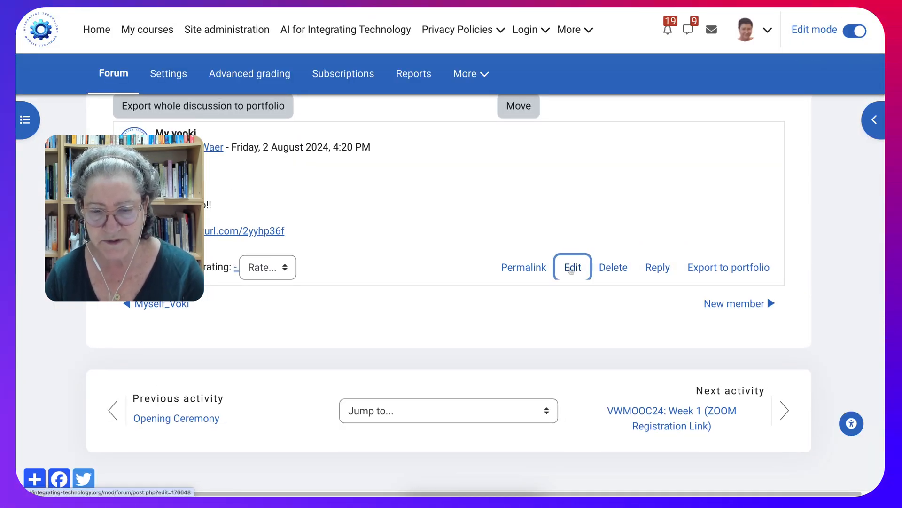
- Edit the My Voki post whose message reads "Hi There! Here we go!!"
{"action": "left_click", "coordinate": [573, 267]}
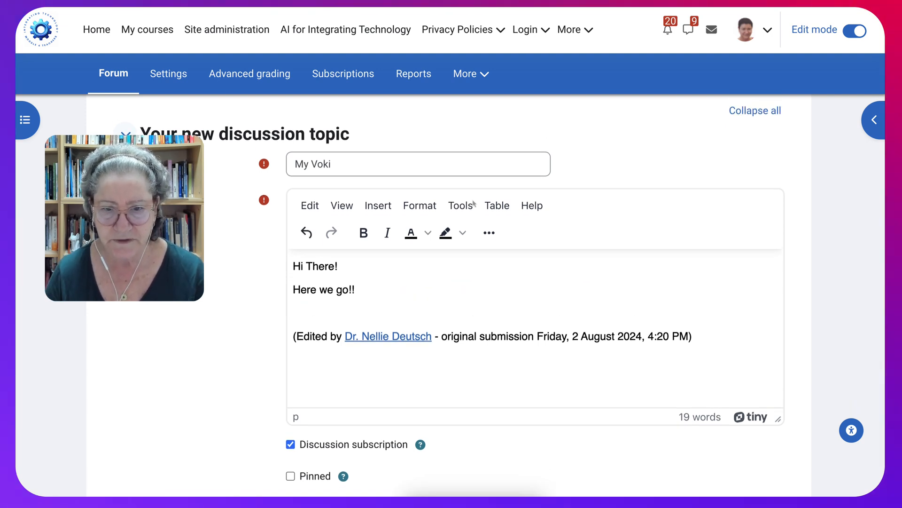
{"action": "mouse_move", "coordinate": [461, 206]}
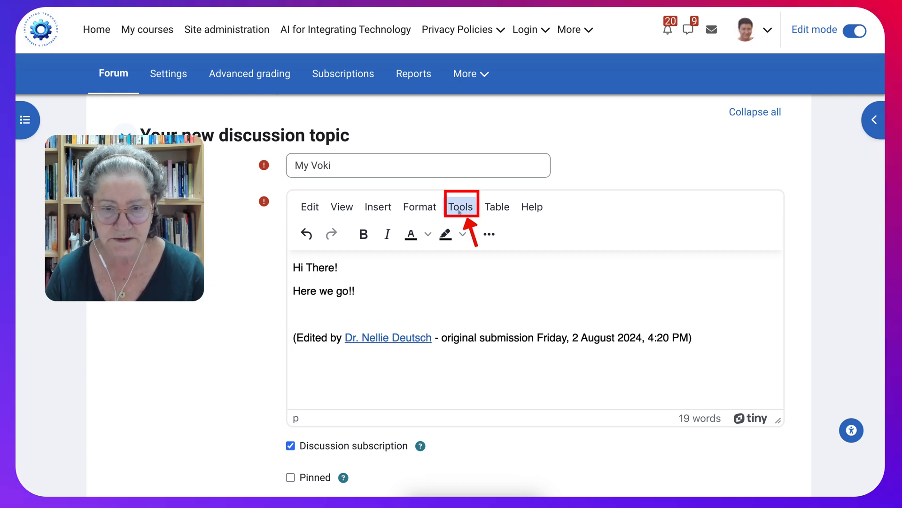
- Open the message's Source code view from the editor's Tools menu
{"action": "left_click", "coordinate": [461, 207]}
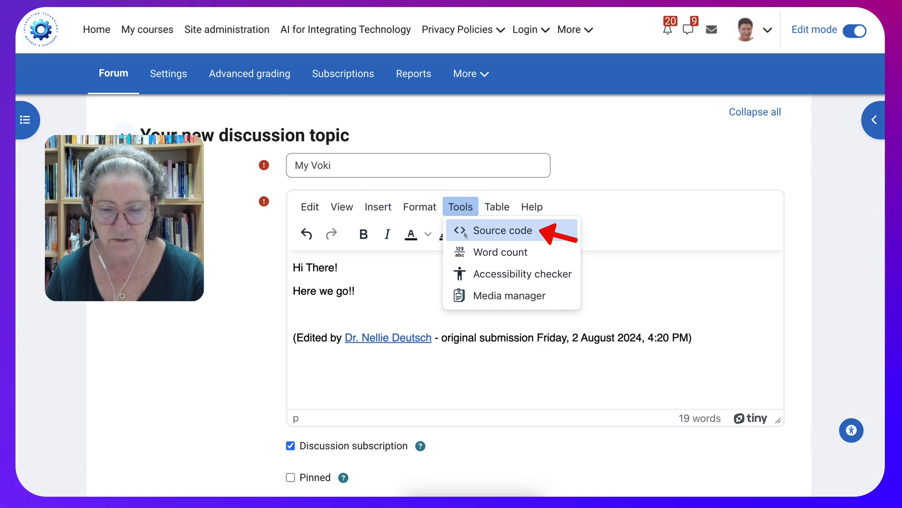
{"action": "mouse_move", "coordinate": [503, 230]}
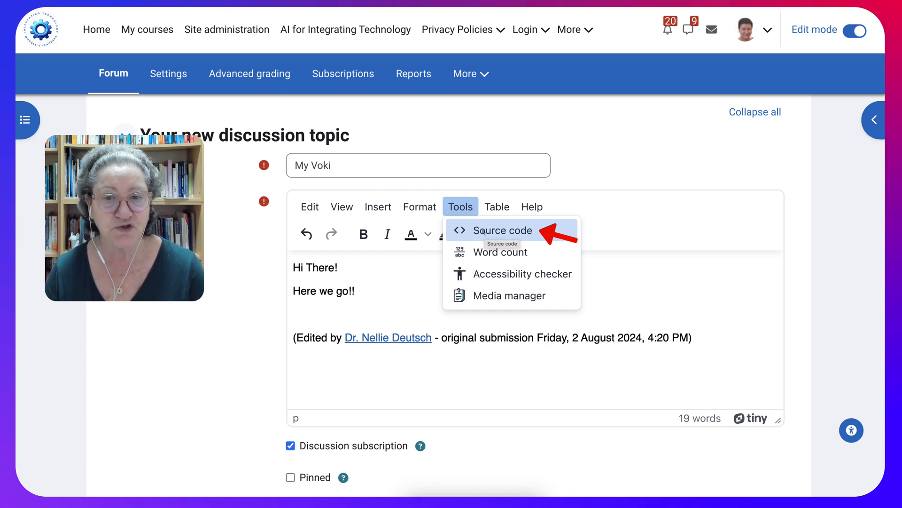
{"action": "left_click", "coordinate": [503, 230]}
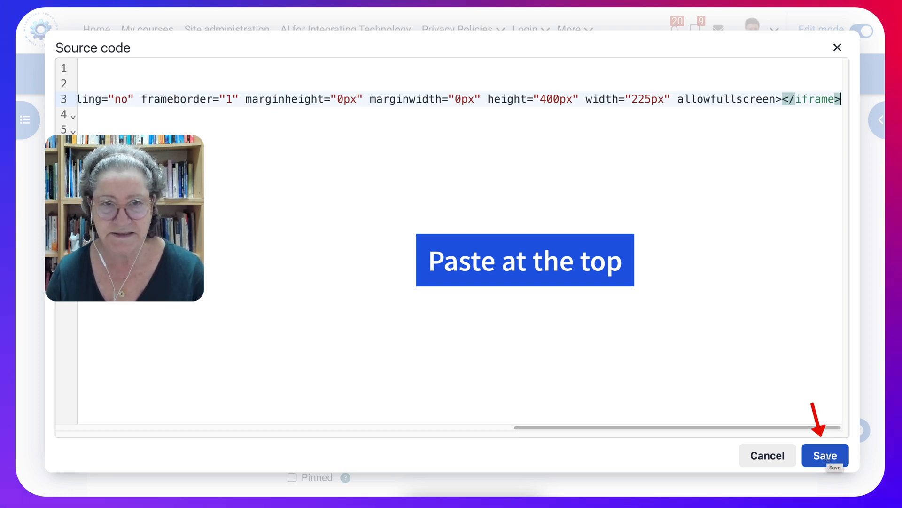
- Apply the pasted iframe code so the flower appears in the message, then scroll to the form buttons
{"action": "left_click", "coordinate": [827, 456]}
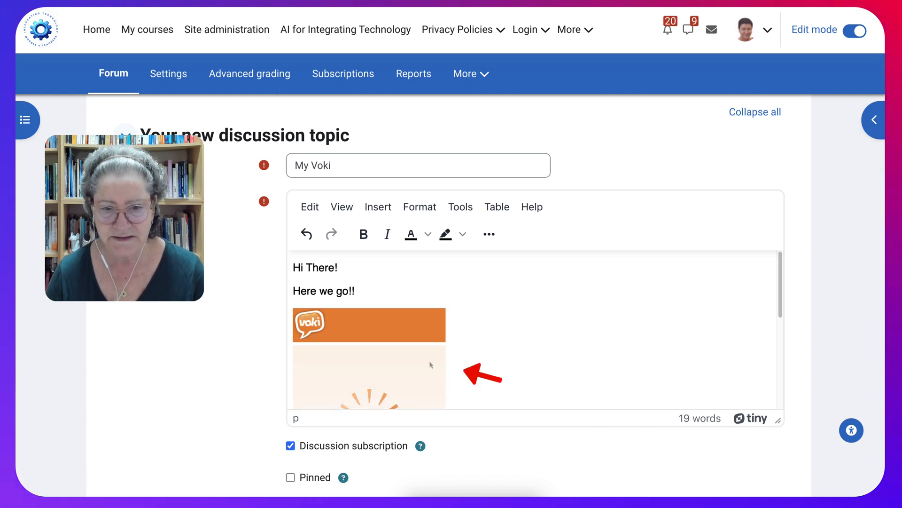
{"action": "scroll", "scroll_direction": "down", "scroll_amount": 3}
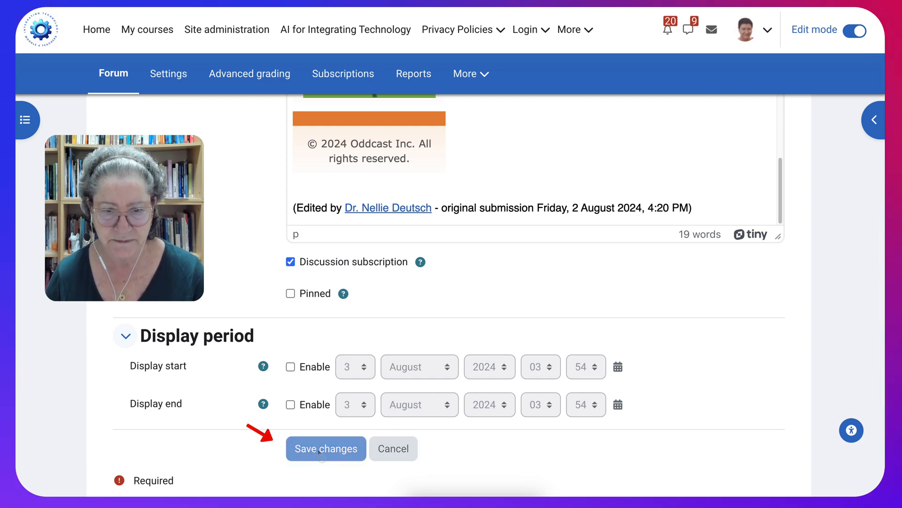
- Save changes to the My Voki post and scroll to check the embedded flower
{"action": "left_click", "coordinate": [326, 448]}
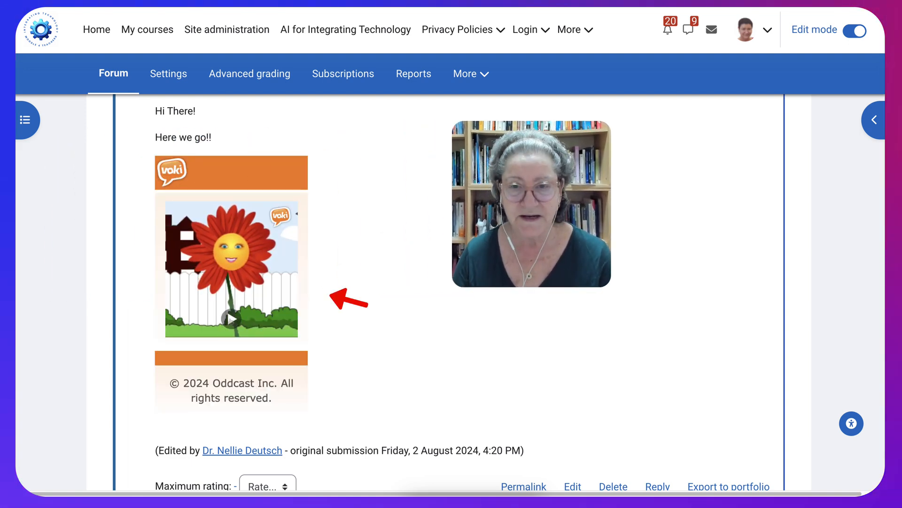
{"action": "scroll", "scroll_direction": "down", "scroll_amount": 3}
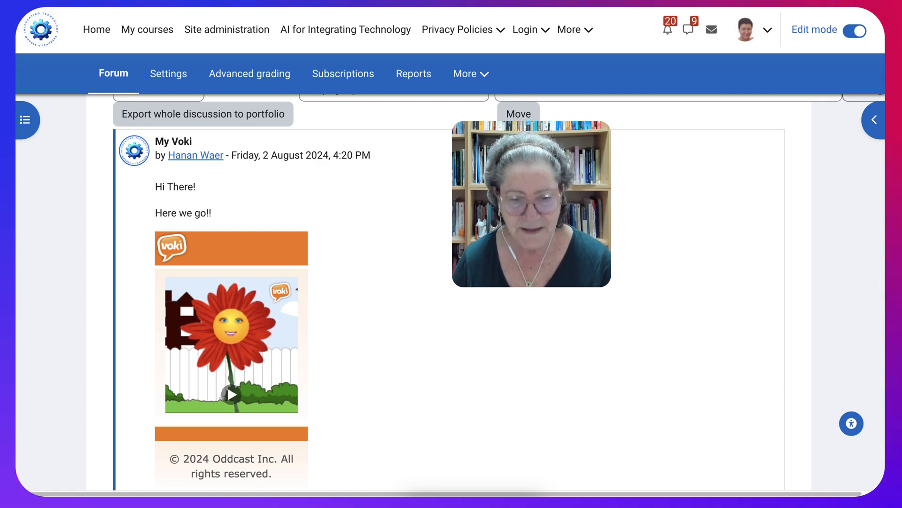
{"action": "scroll", "scroll_direction": "down", "scroll_amount": 3}
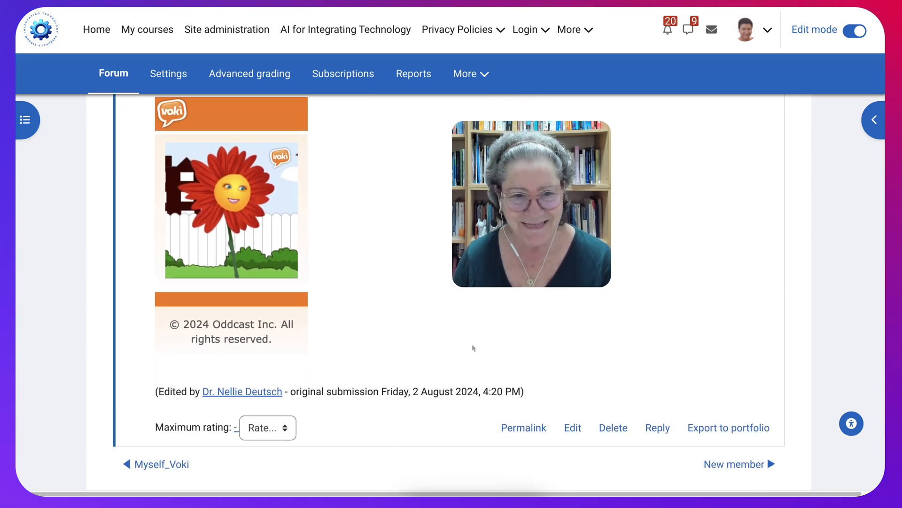